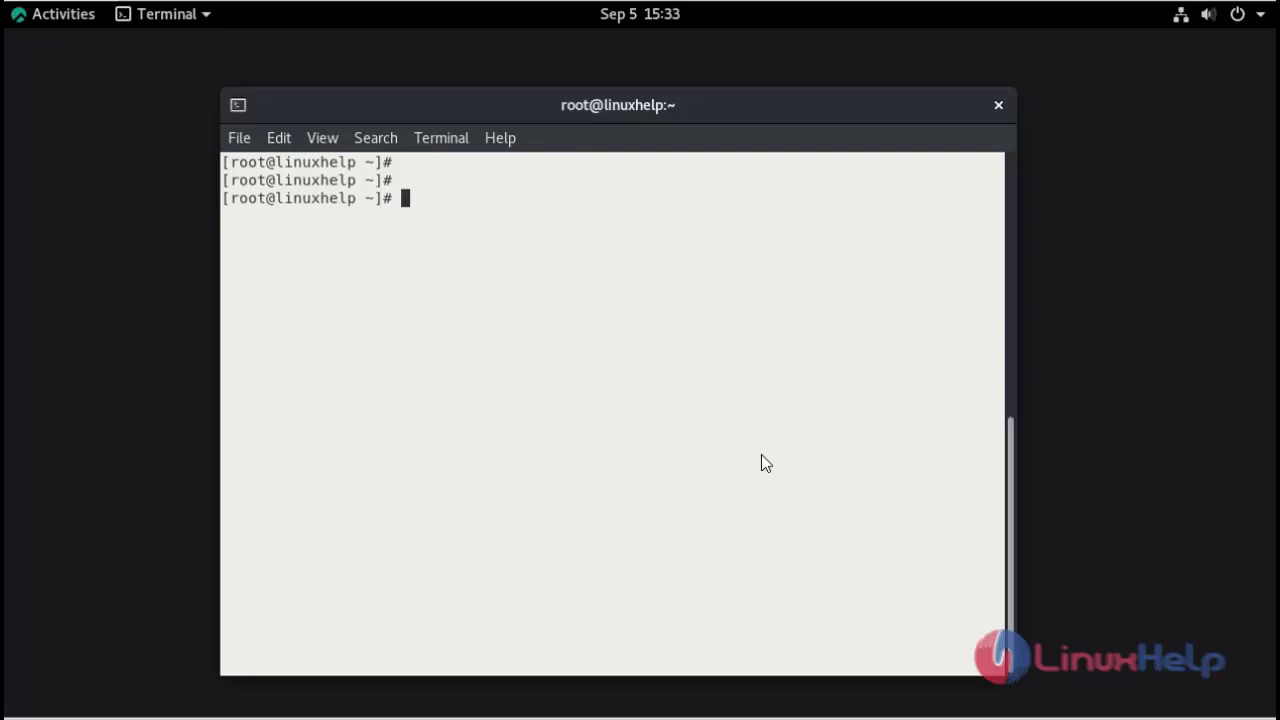
# Step: Show /etc/os-release to confirm the system runs Rocky Linux 8.6 (Green Obsidian)
pyautogui.write('cat /etc/os-release')
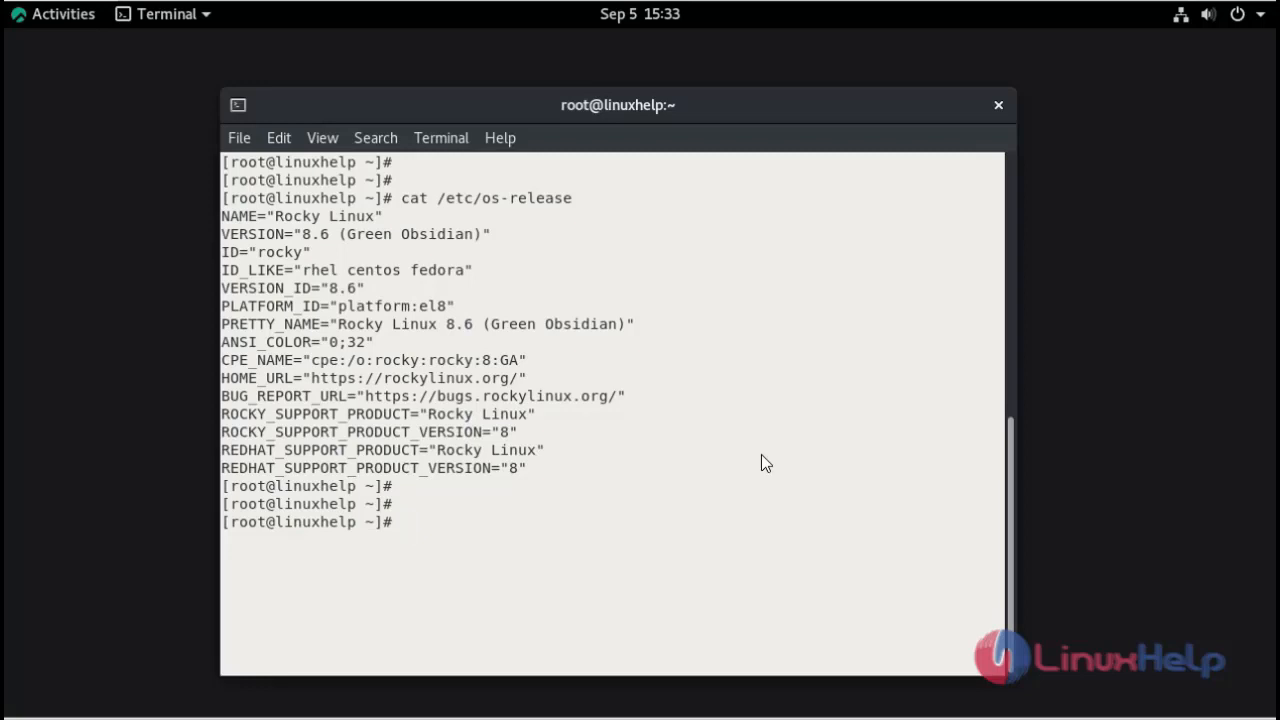
# Step: Make an odbc_package directory and change the shell into it
pyautogui.write('mkdir')
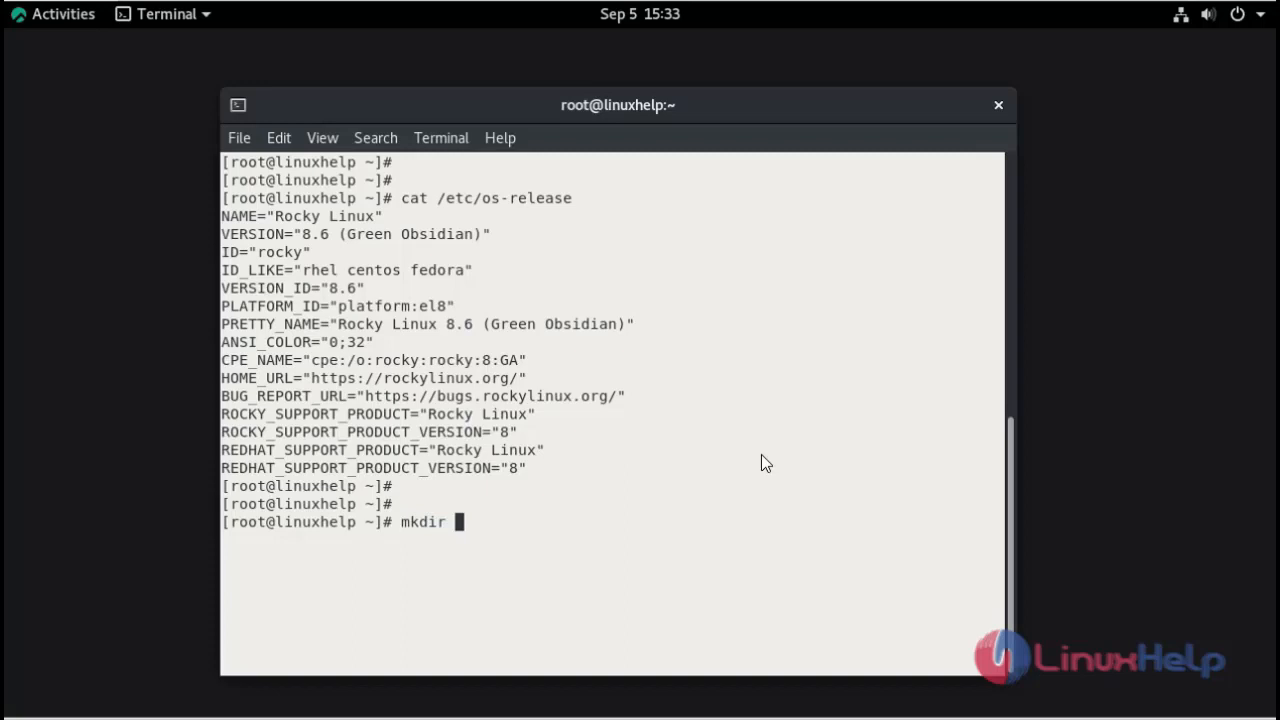
pyautogui.write('odb')
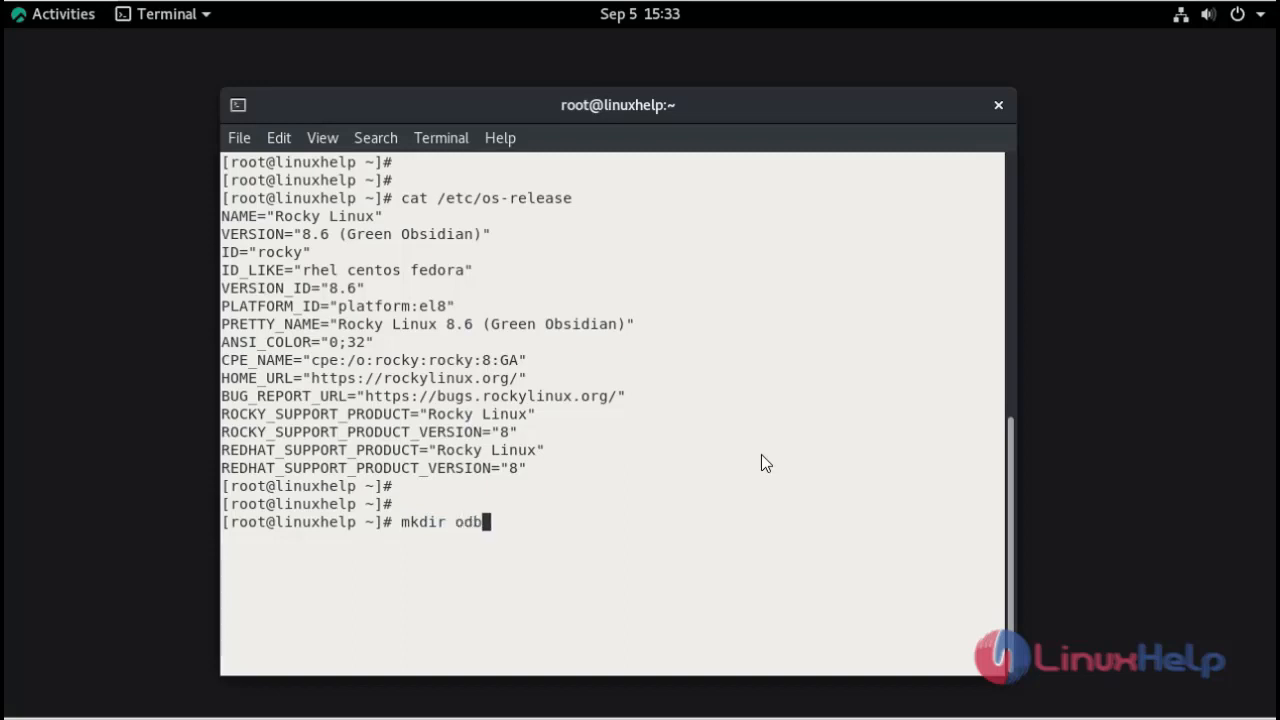
pyautogui.write('c_')
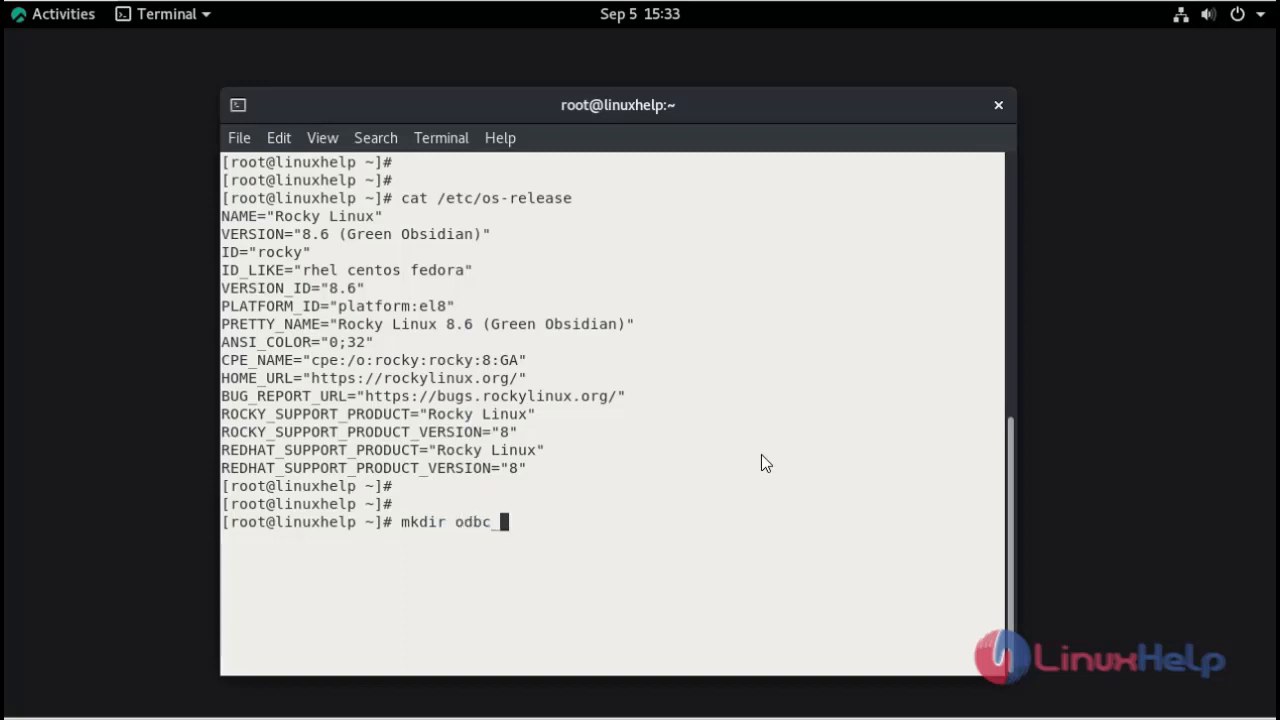
pyautogui.write('pa')
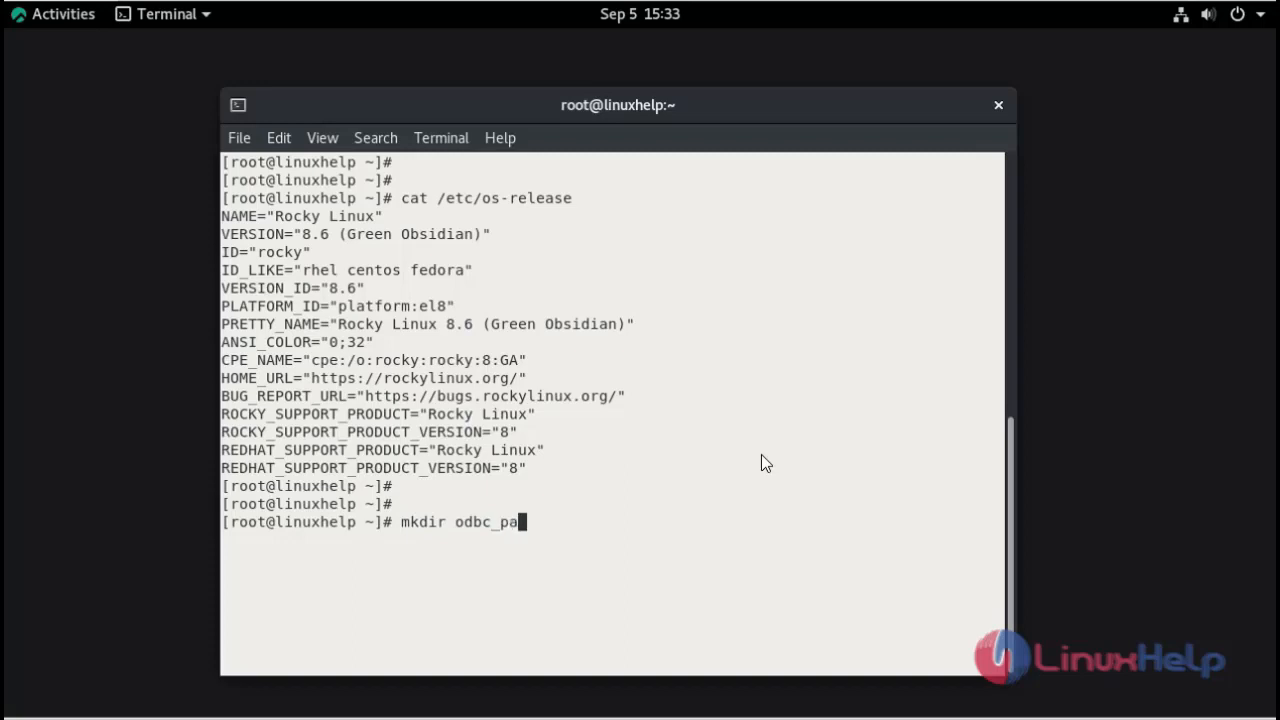
pyautogui.write('ckage')
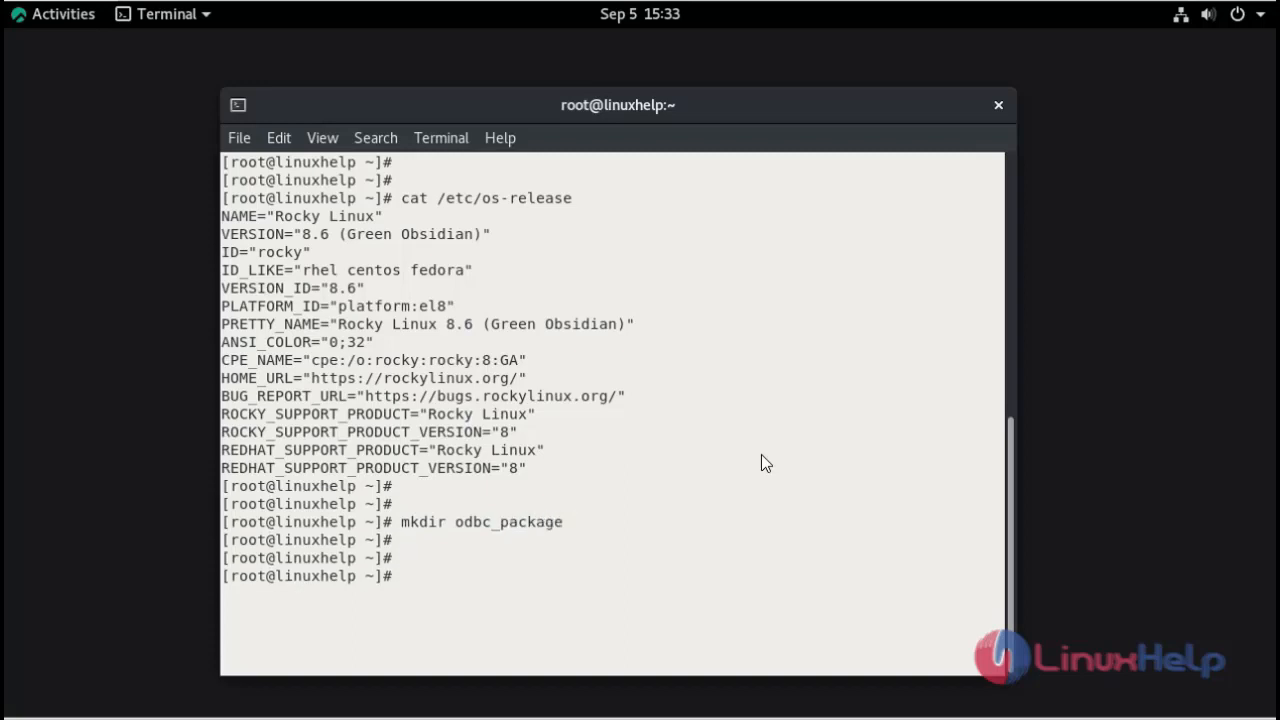
pyautogui.write('cd p')
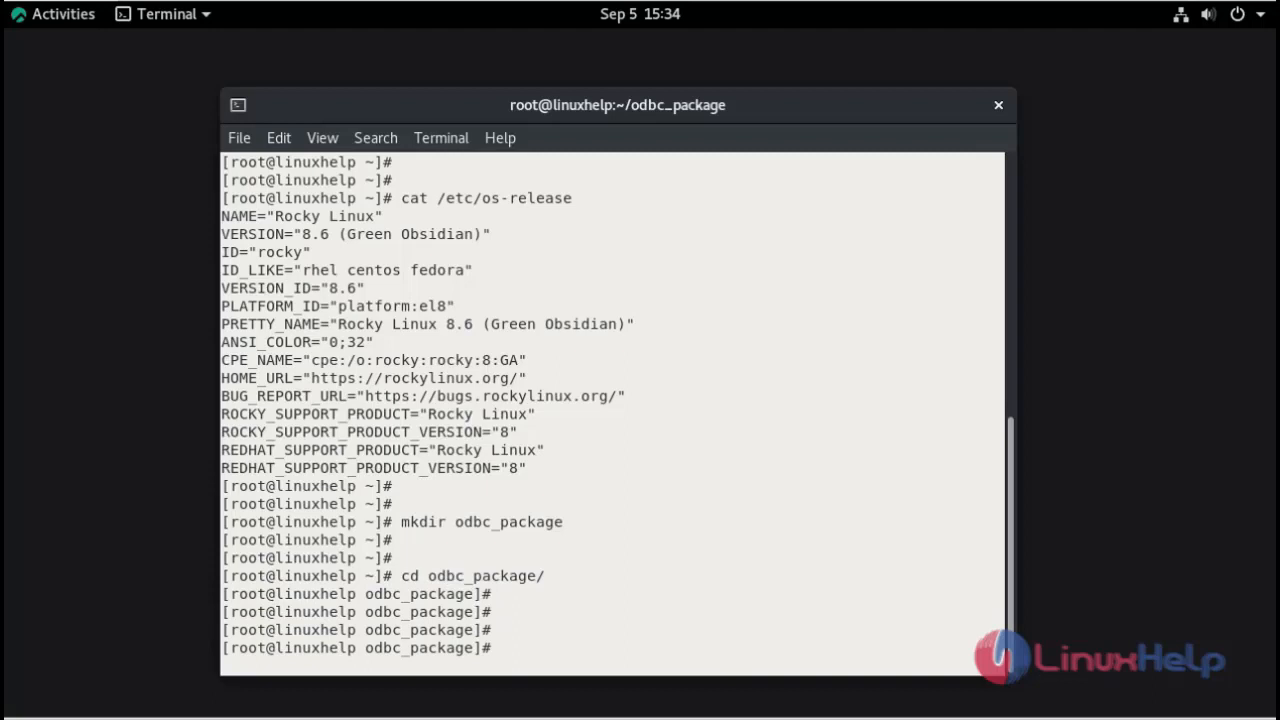
pyautogui.moveTo(644, 660)
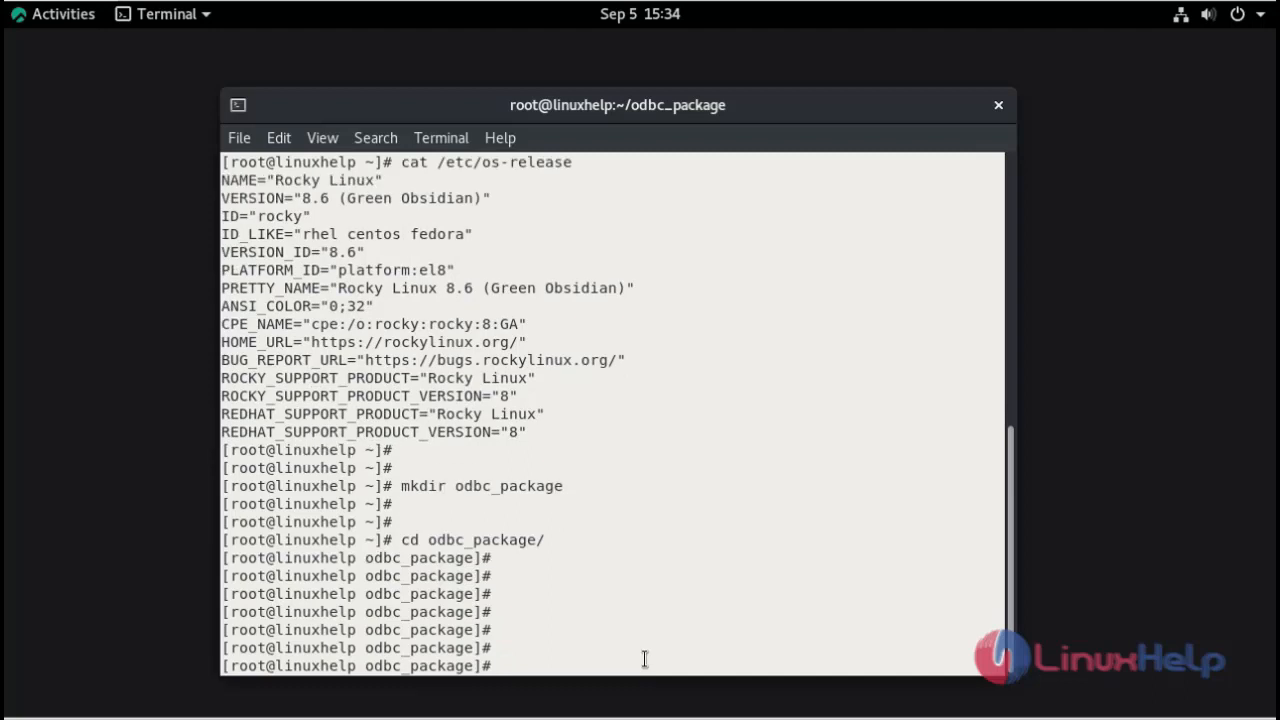
# Step: Fetch the MariaDB Connector/ODBC 3.1.7 tarball with wget, list it, and extract it with tar -xvf
pyautogui.write('wget https://downloads.mariadb.com/Connectors/odbc/connector-odbc-3.1.7/mariadb-connector-odbc-3.1.7-ga-debian-x86_64.tar.gz')
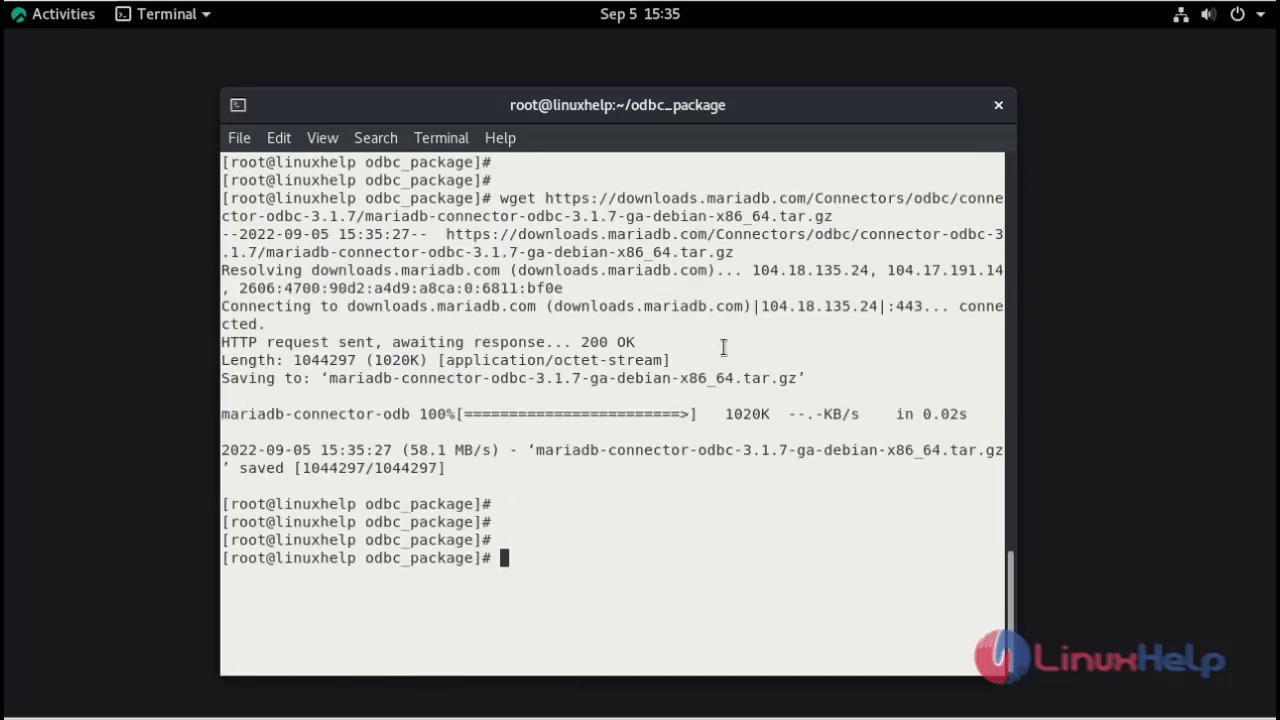
pyautogui.write('ls -lah')
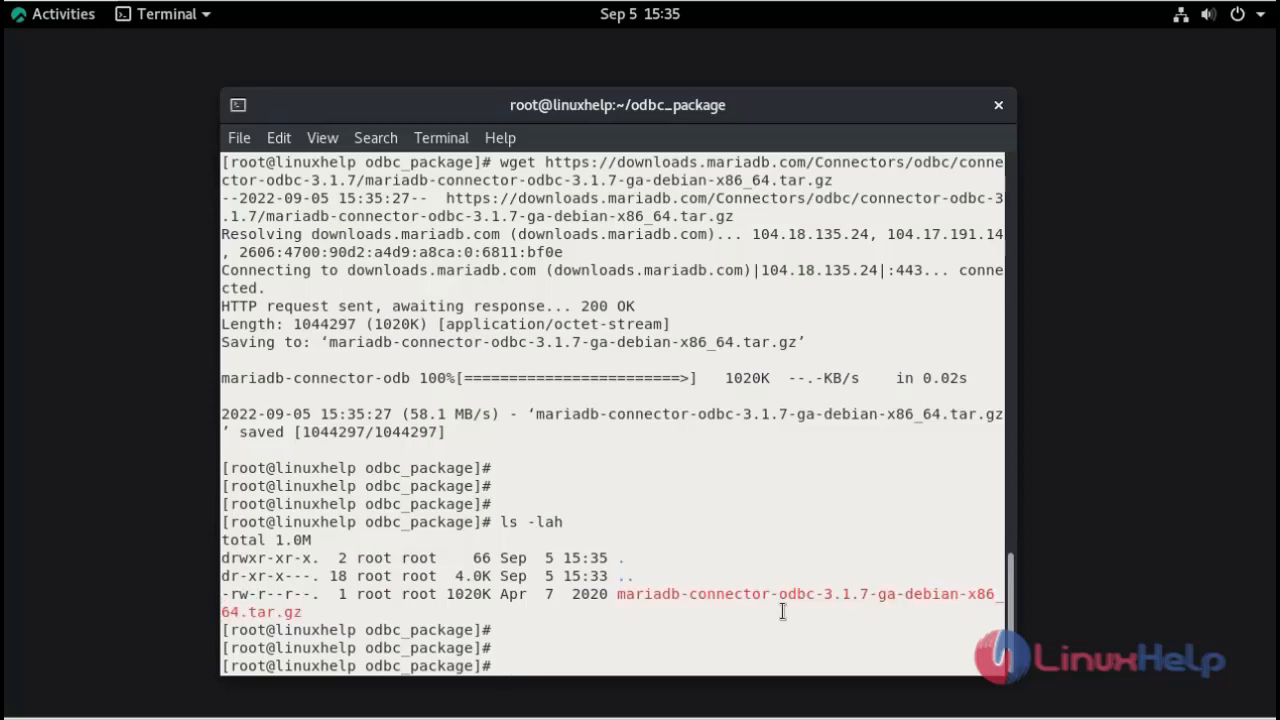
pyautogui.write('tar -xvf mariadb-connector-odbc-3.1.7-ga-debian-x86_64.tar.gz')
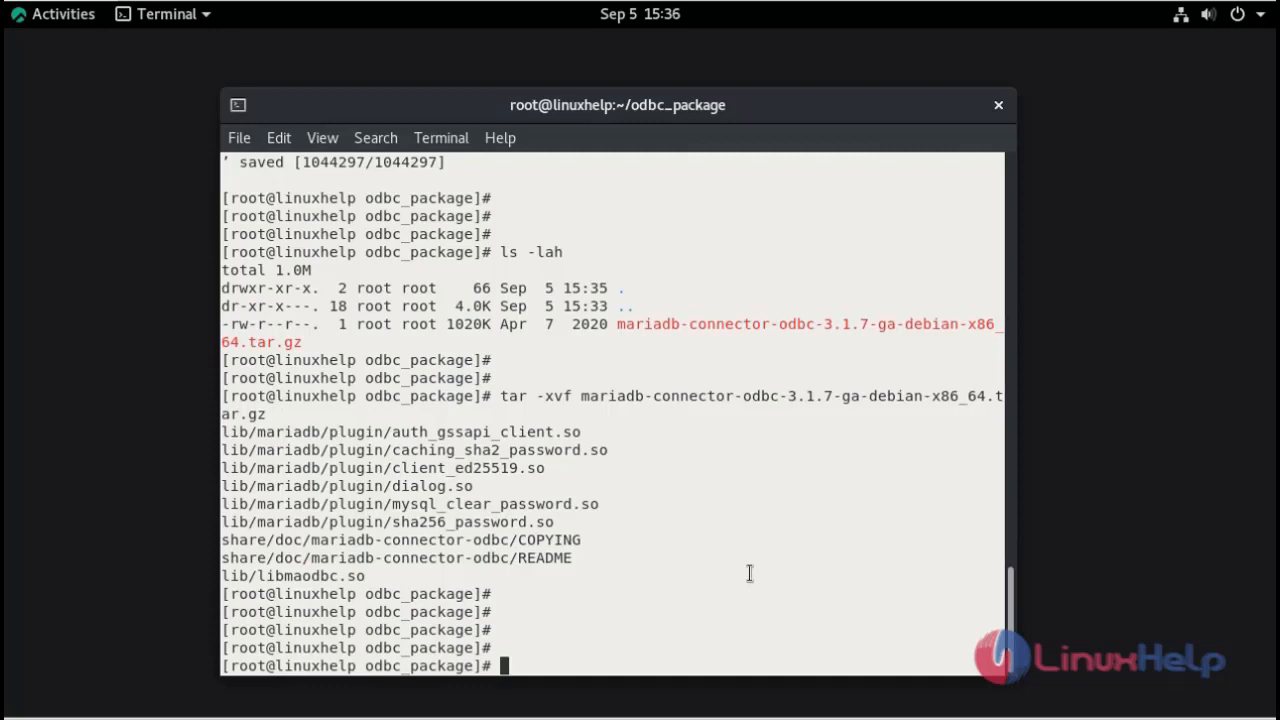
# Step: Install lib/libmaodbc.so into /usr/lib and create /usr/lib/mariadb/ and /usr/lib/mariadb/plugin/
pyautogui.write('install lib/libmaodbc.so /usr/lib')
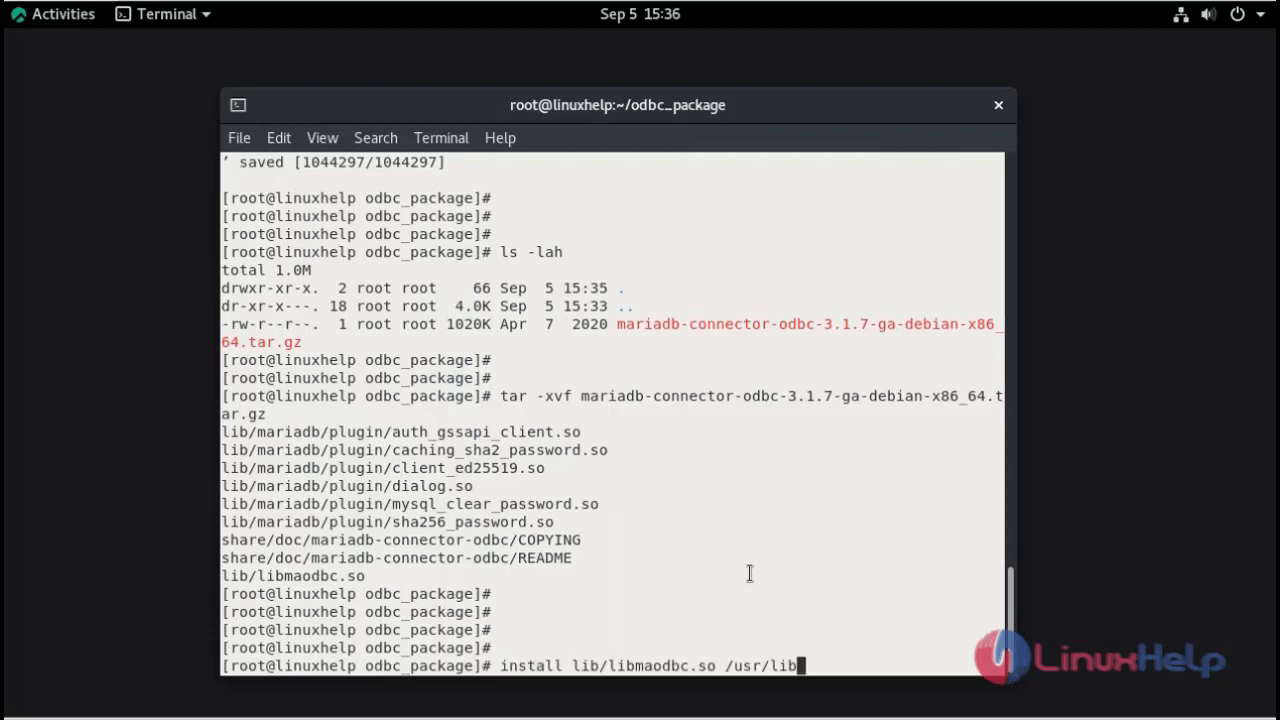
pyautogui.press('Return')
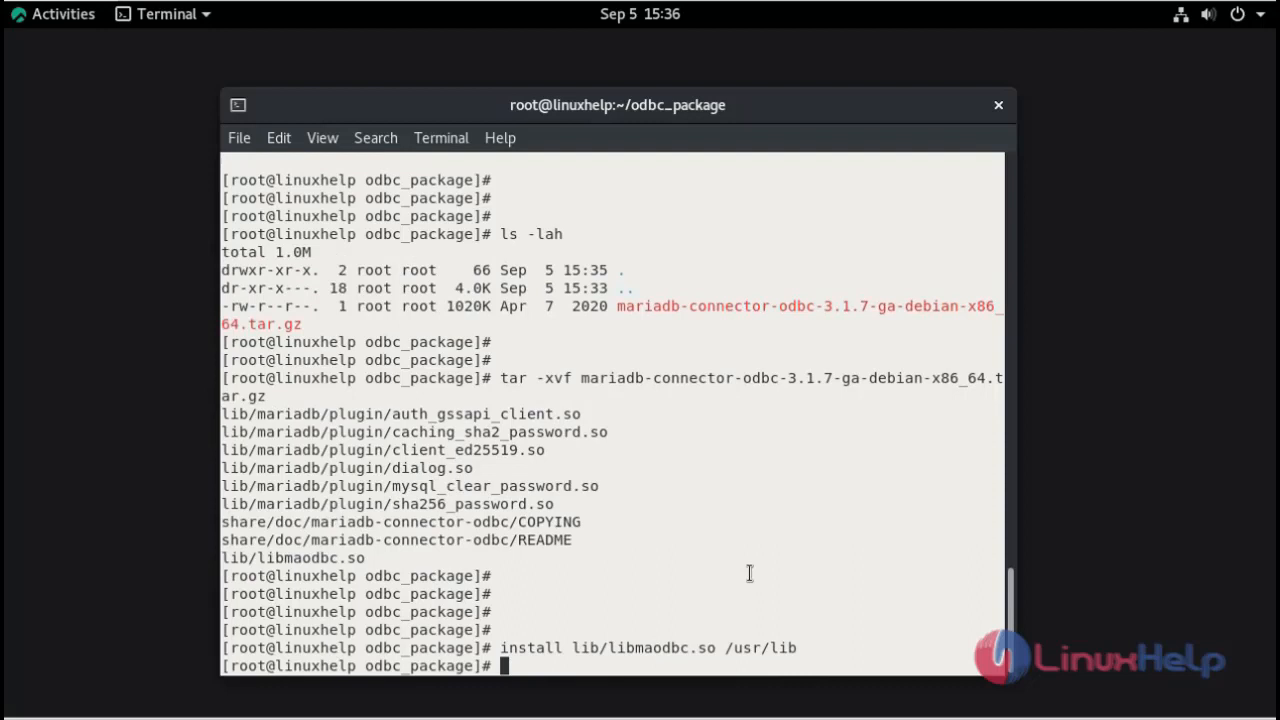
pyautogui.write('install -d /usr/lib/mariadb/')
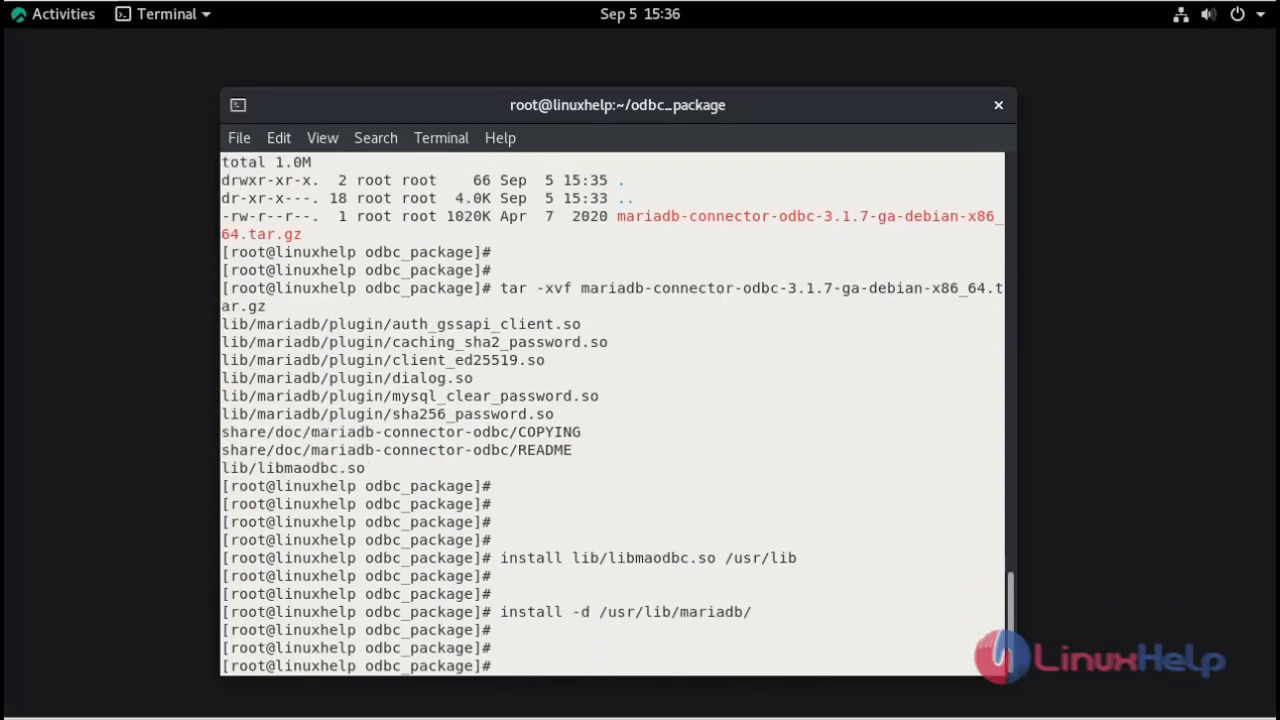
pyautogui.write('install -d /usr/lib/mariadb/plugin/')
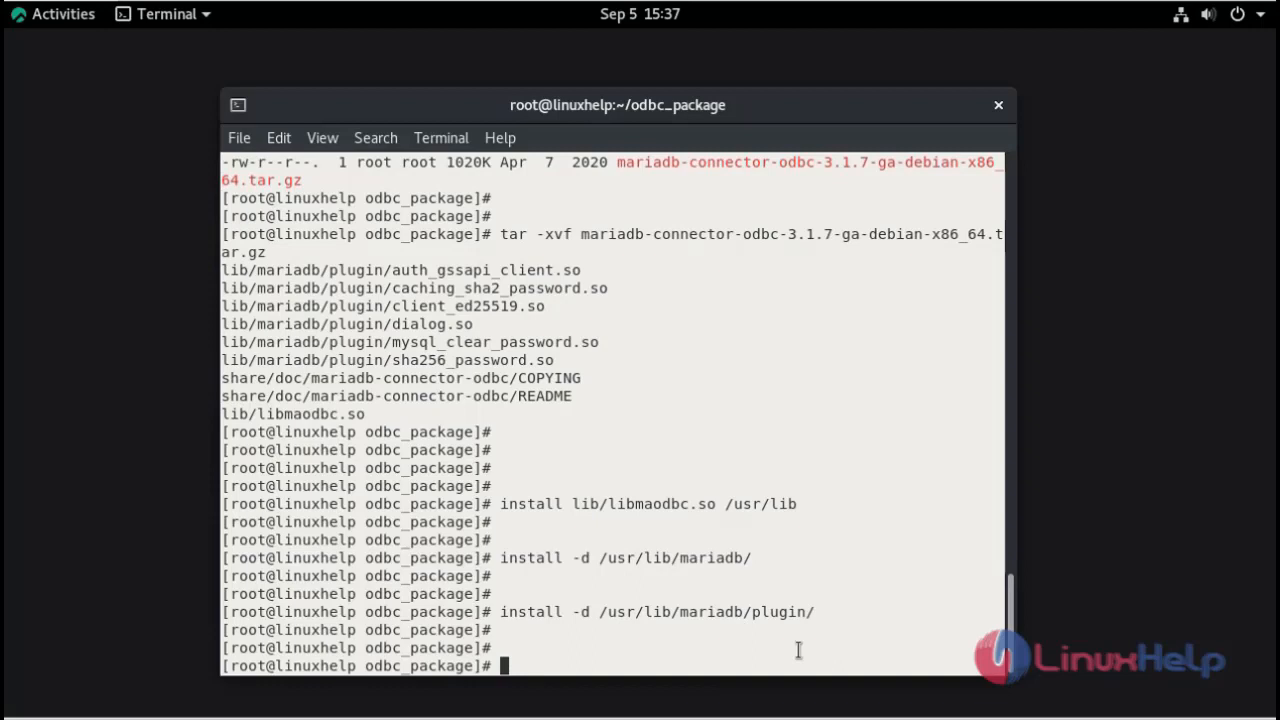
# Step: Install the plugin libraries, auth_gssapi_client.so through mysql_clear_password.so, into /usr/lib/mariadb/plugin/
pyautogui.write('install lib/mariadb/plugin/auth_gssapi_client.so /usr/lib/mariadb/plugin/')
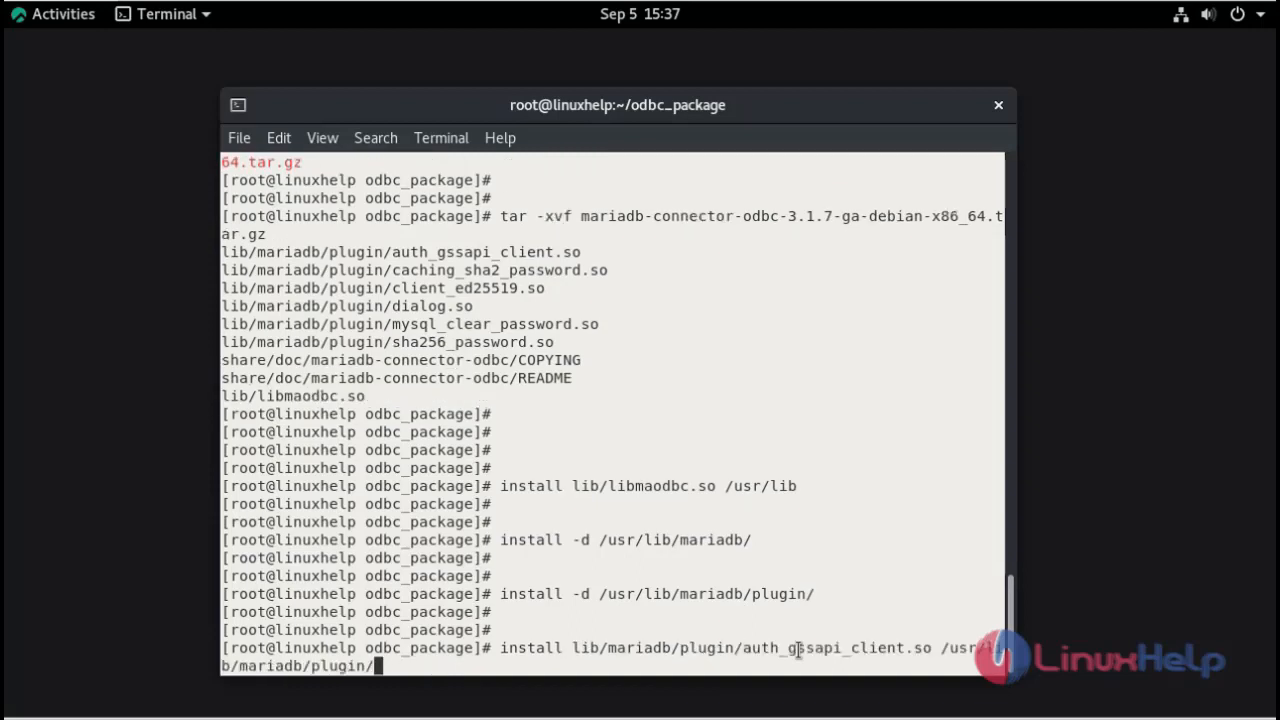
pyautogui.press('Return')
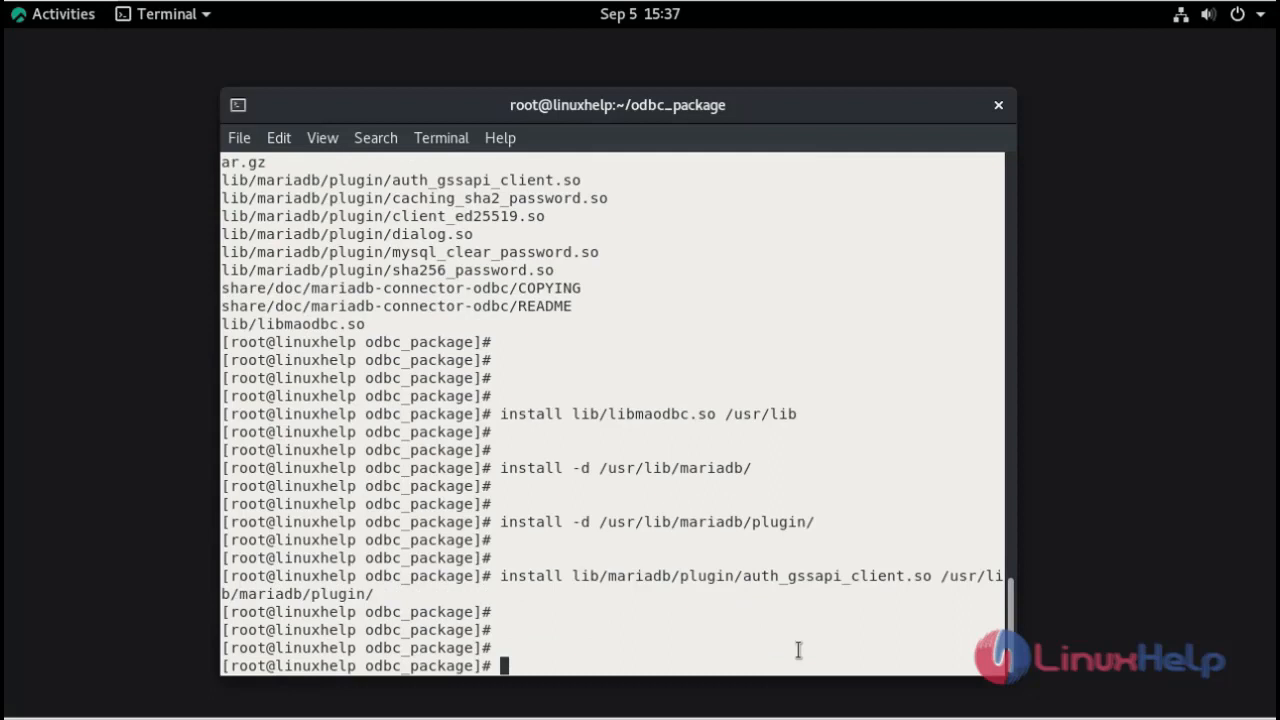
pyautogui.moveTo(682, 652)
pyautogui.write('install lib/mariadb/plugin/mysql_clear_password.so /usr/lib/mariadb/plugin/')
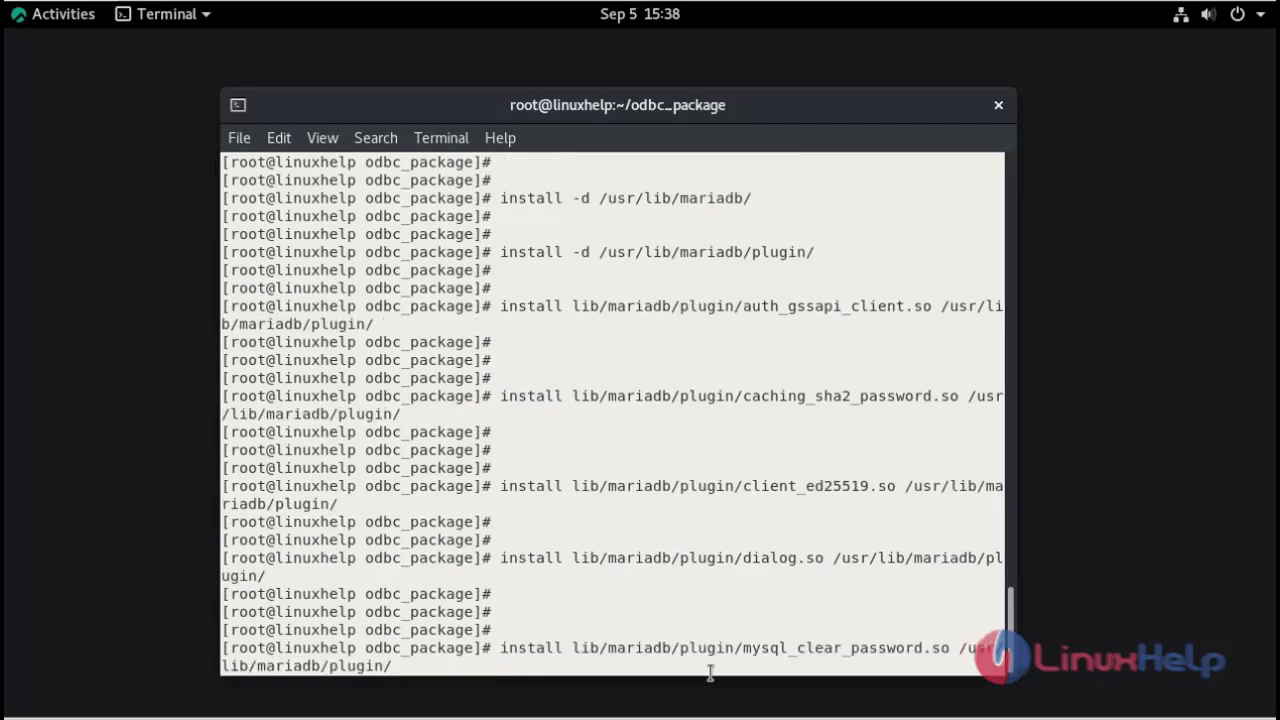
pyautogui.press('Return')
pyautogui.write('install lib/mariadb/plugin/sha256_password.so /usr/lib/mariadb/plugin/')
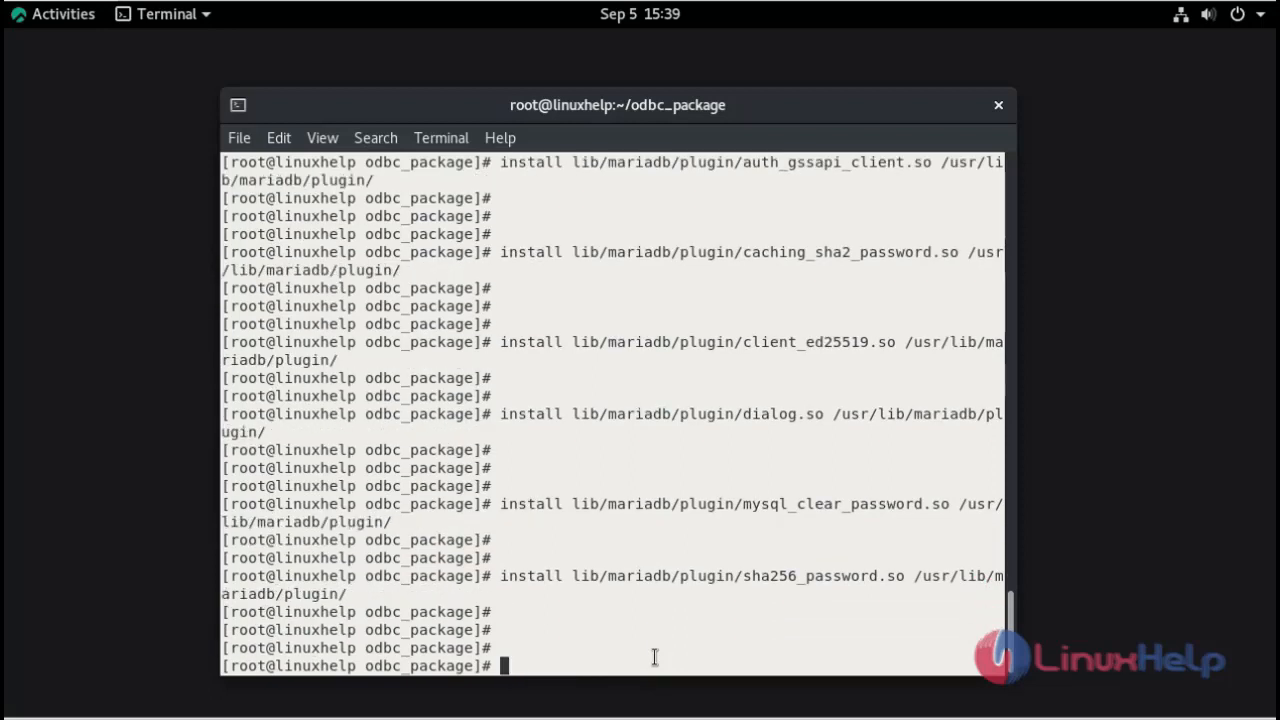
# Step: Run yum update and answer y to upgrade 199 packages and add 4 new ones
pyautogui.write('yum up')
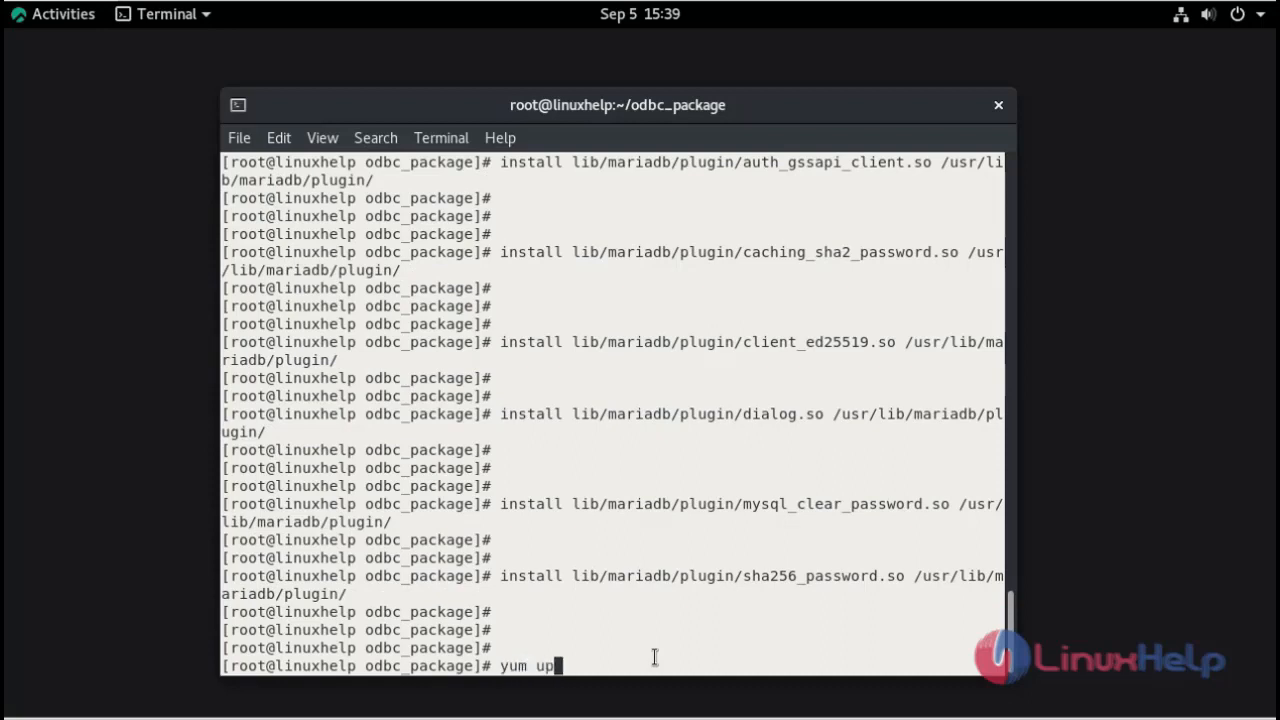
pyautogui.write('date')
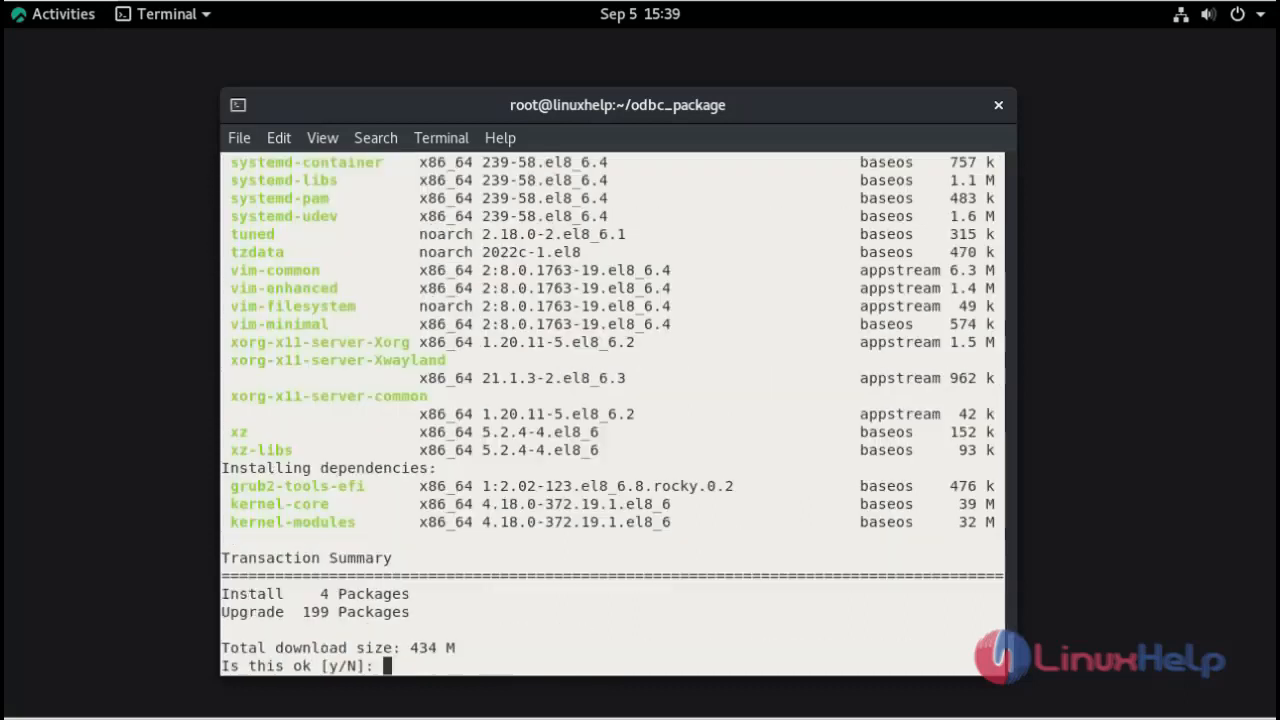
pyautogui.moveTo(790, 578)
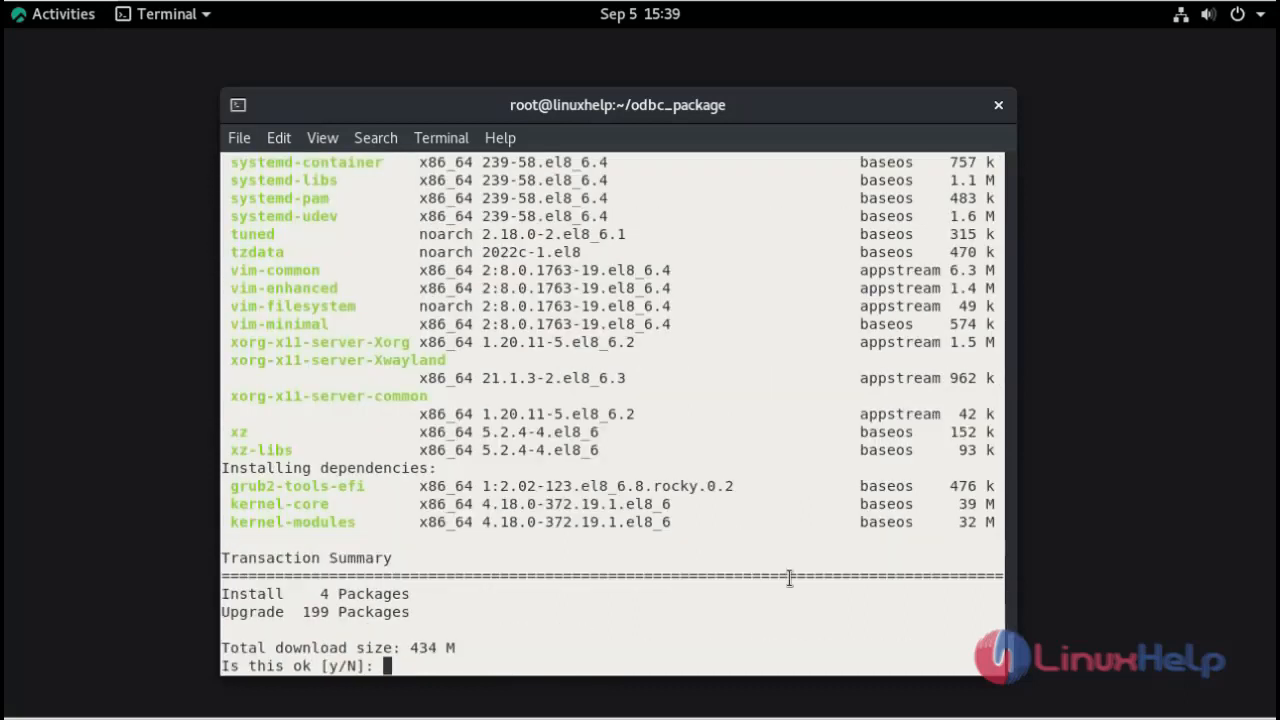
pyautogui.write('y')
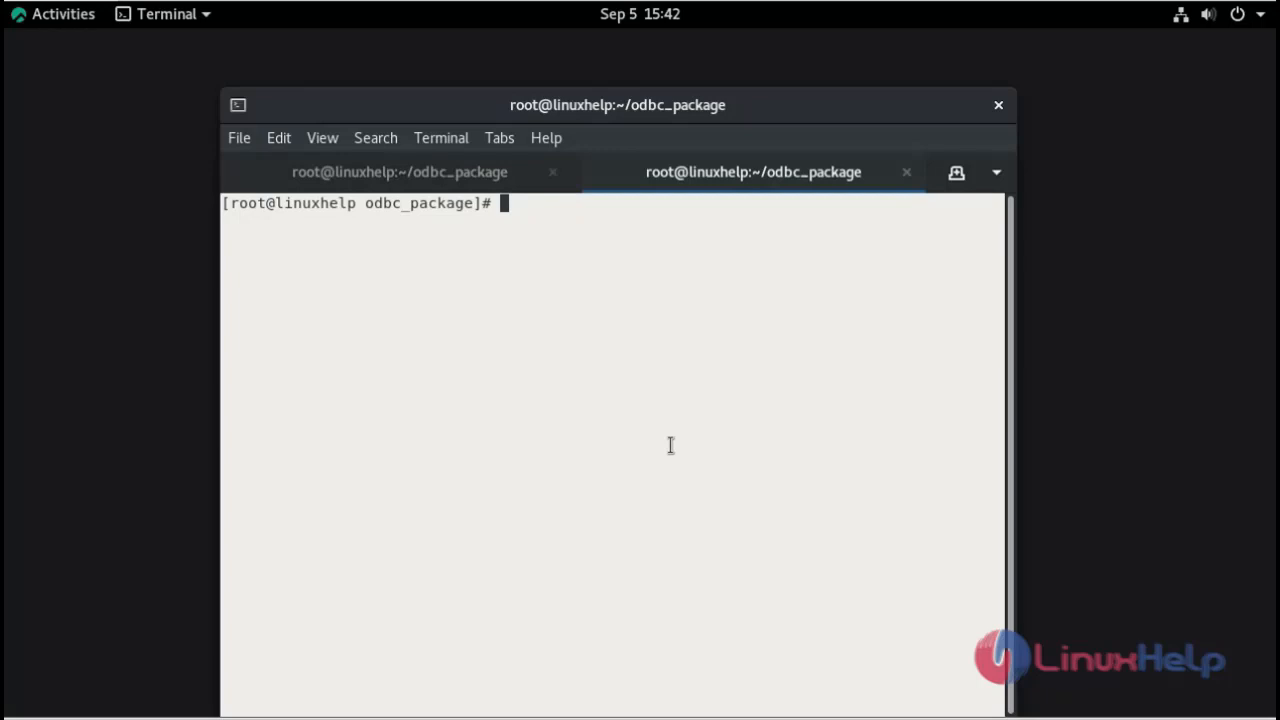
# Step: Install unixODBC-devel 2.3.7 with its unixODBC dependency via yum, then query odbcinst -j
pyautogui.write('yum install unixODBC-devel')
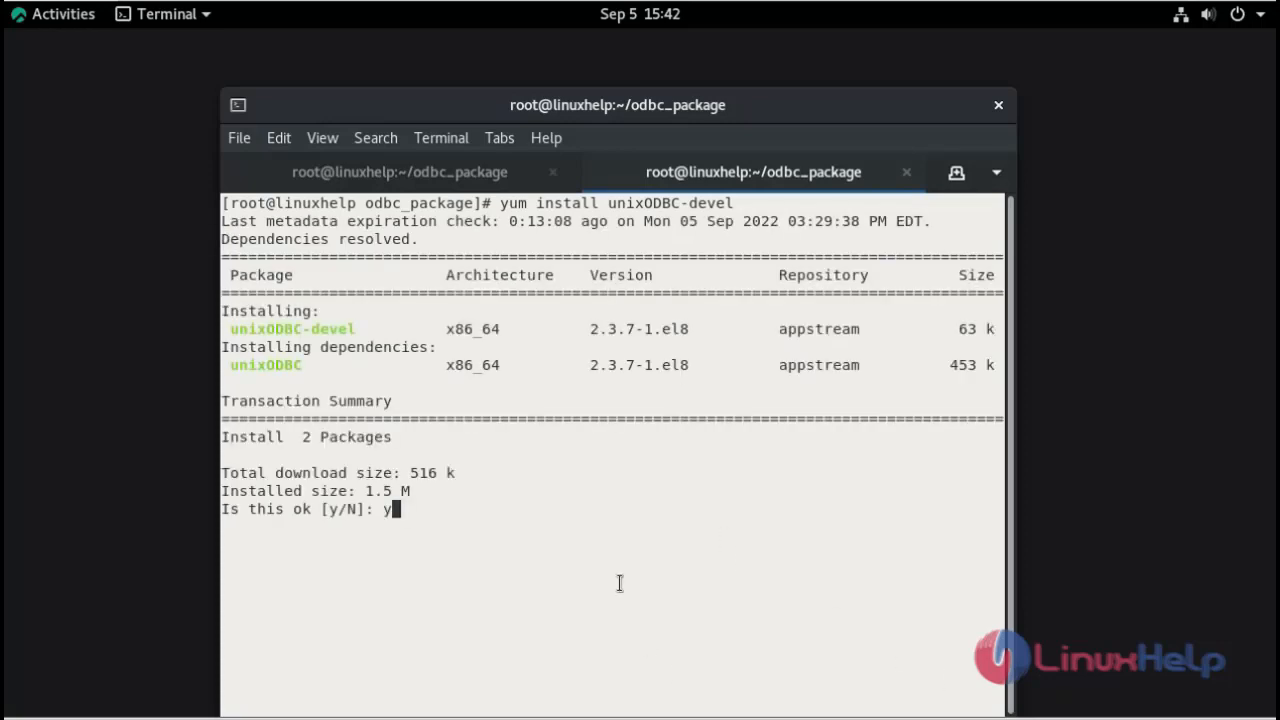
pyautogui.press('Return')
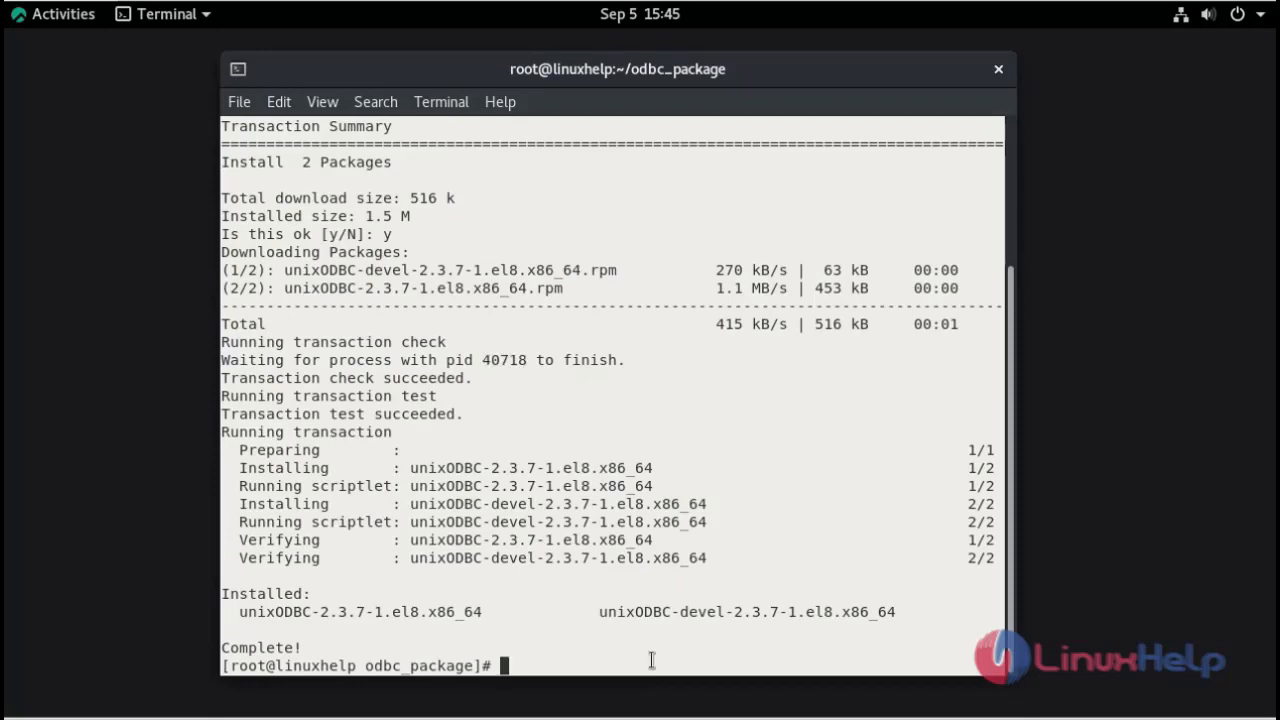
pyautogui.press('Return')
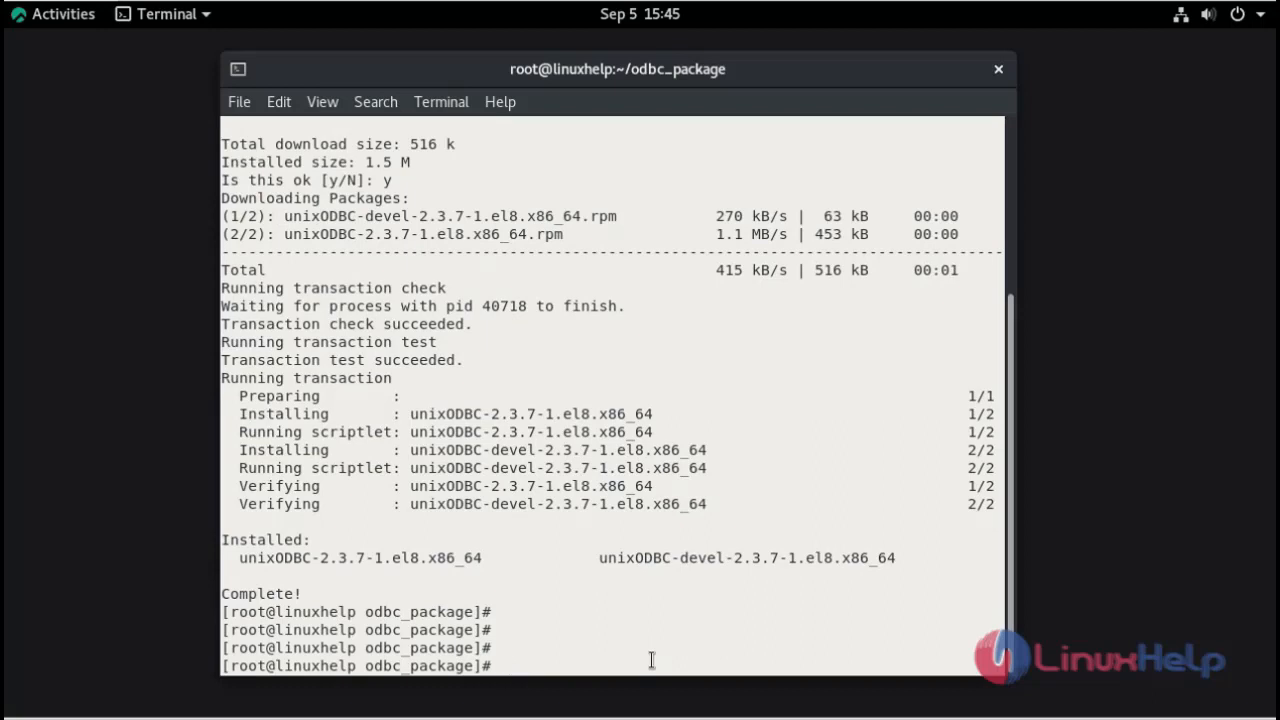
pyautogui.write('odbcinst -j')
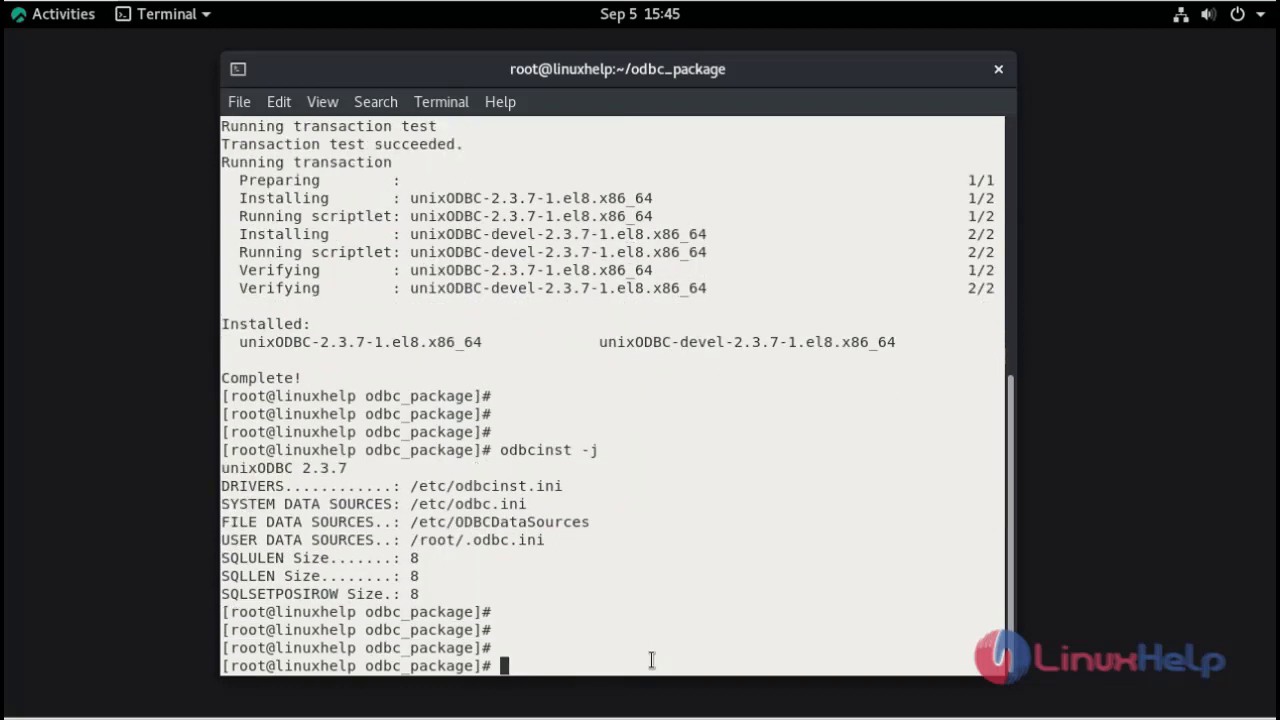
pyautogui.moveTo(268, 466)
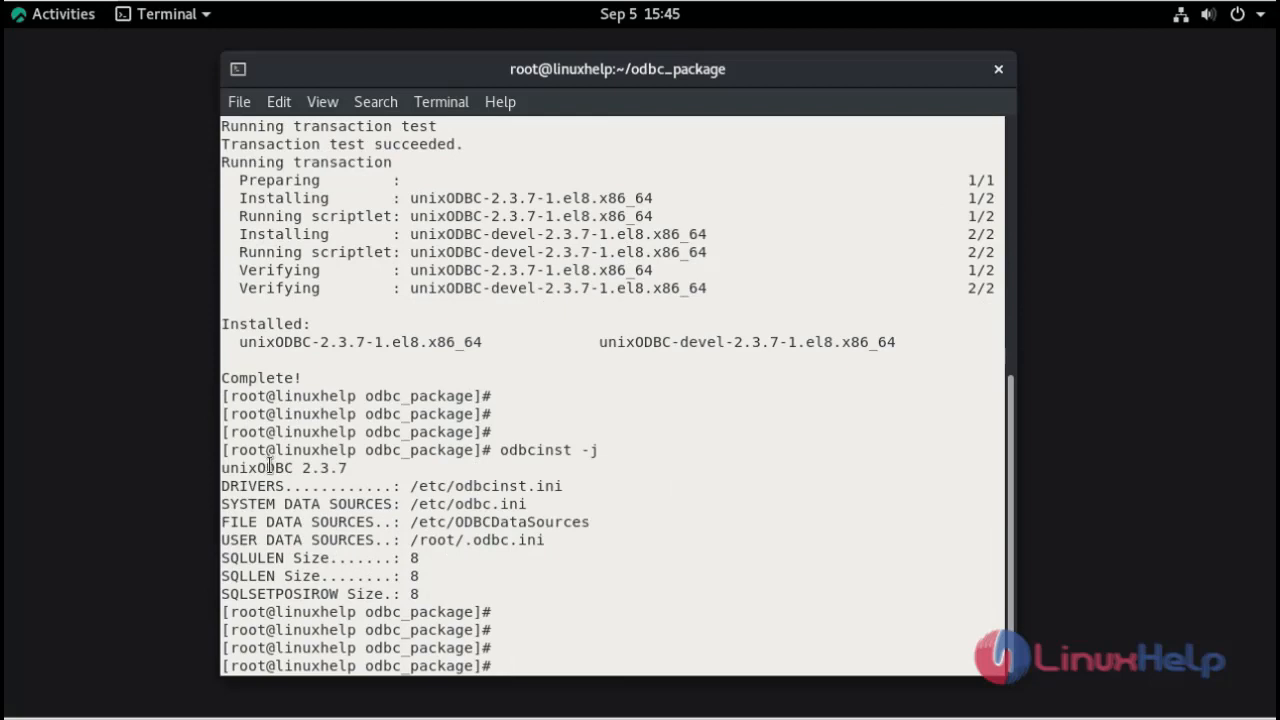
# Step: Highlight the word unixODBC in the odbcinst -j report of driver and data source file paths
pyautogui.doubleClick(256, 468)
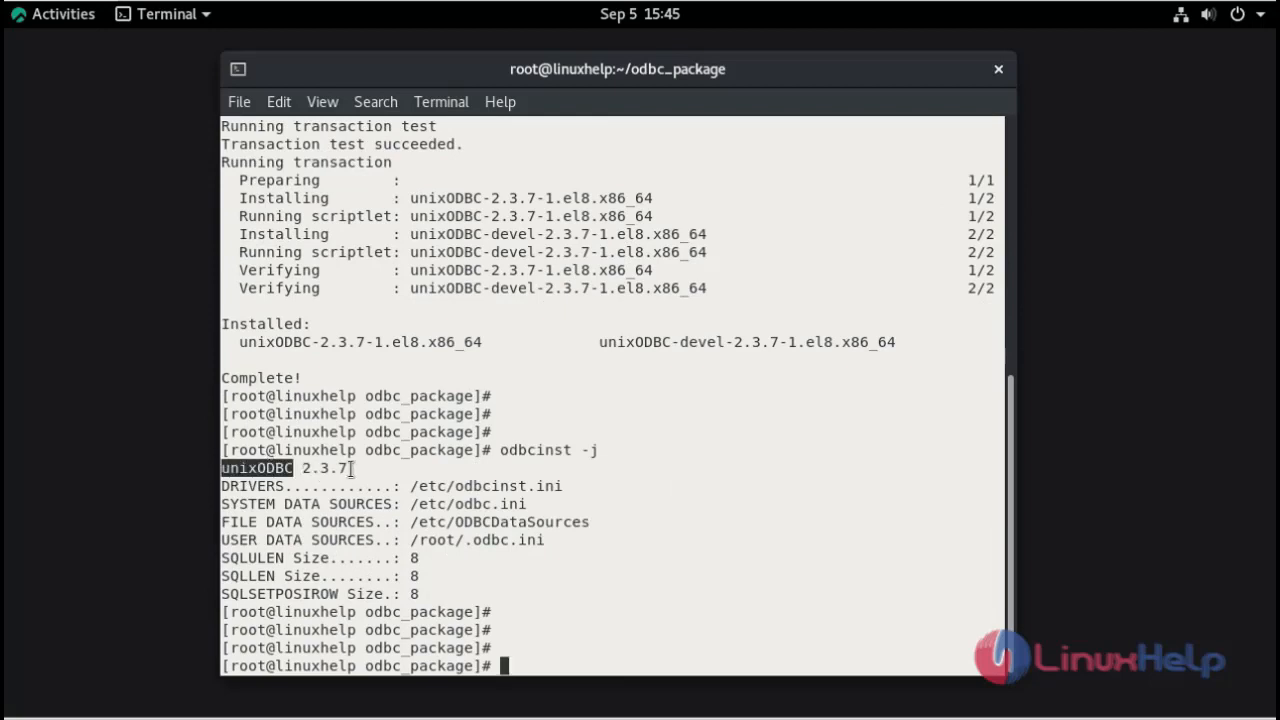